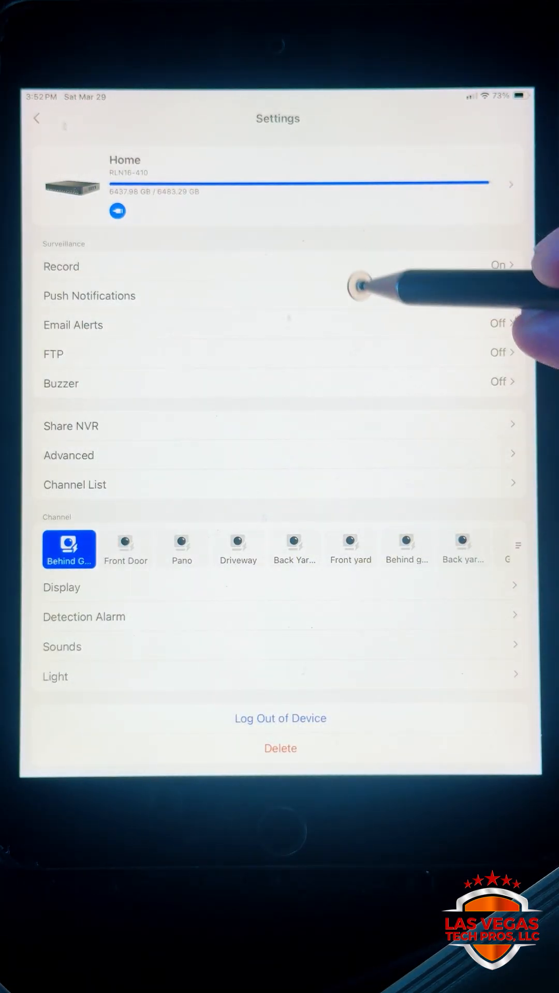
- Reach a camera's weekly push notification schedule from the NVR's Push Notifications list
click(89, 295)
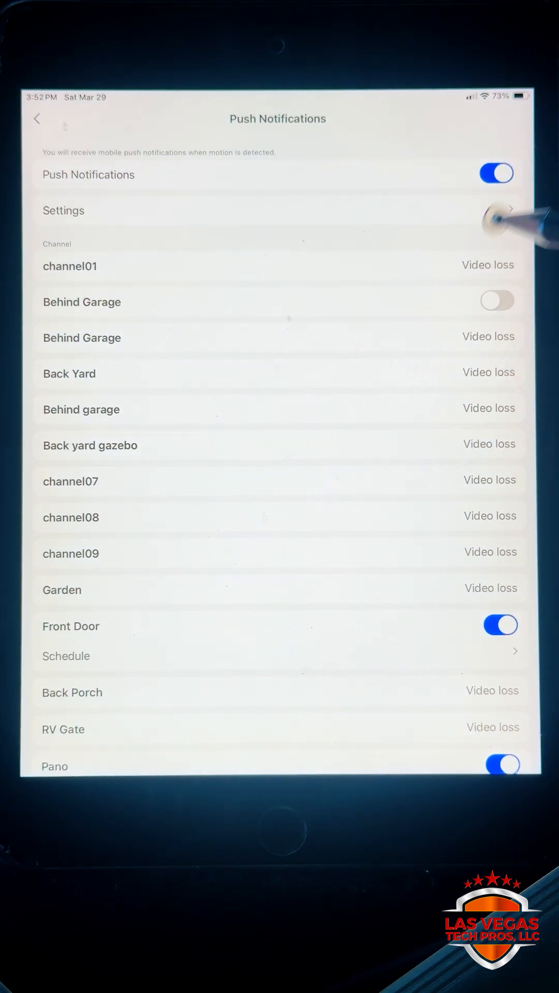
scroll(down, 3)
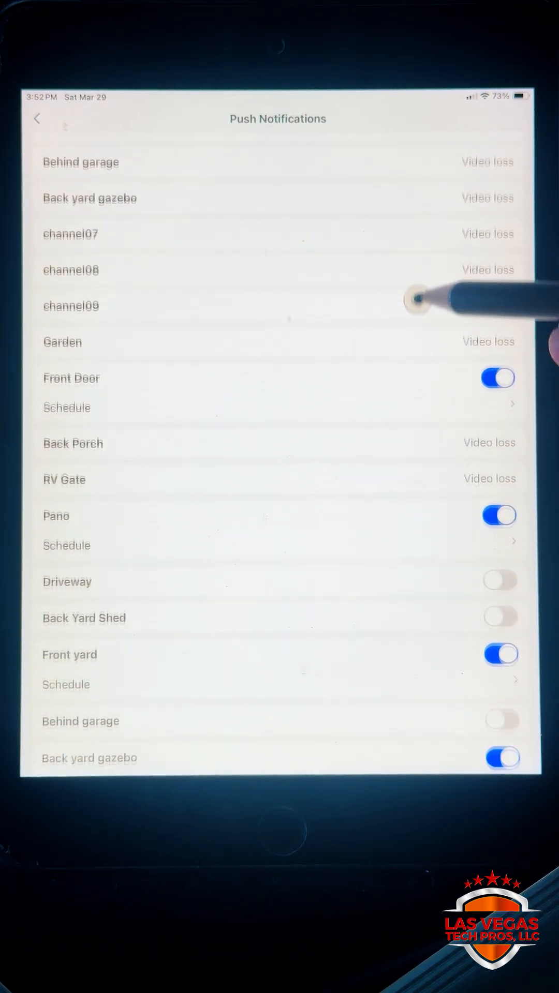
scroll(down, 3)
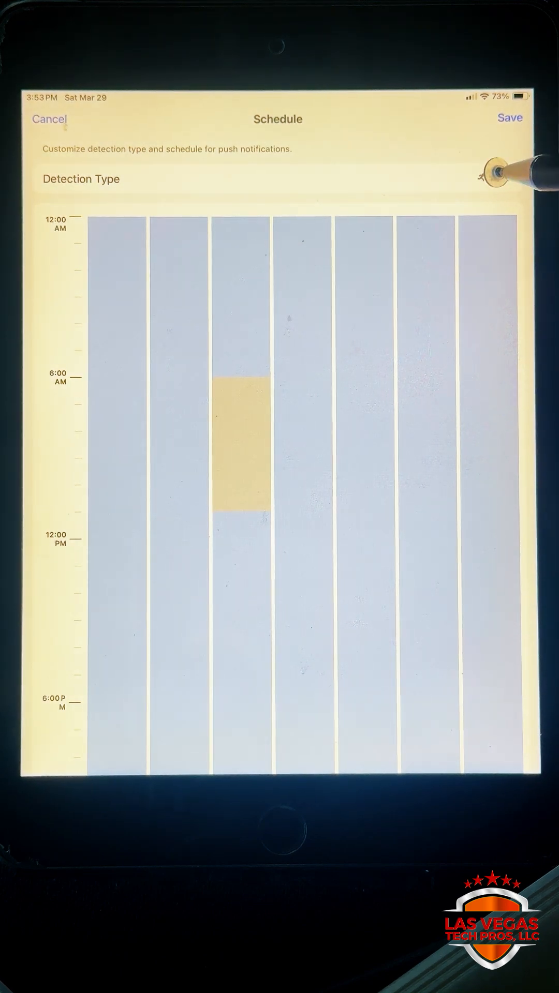
- Show the Detection Type choices for this camera's notifications
click(81, 179)
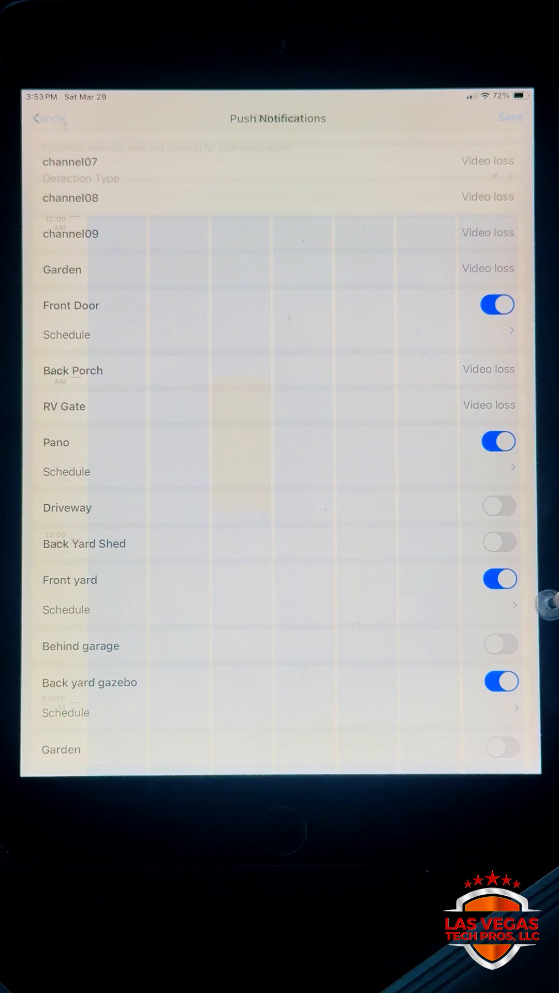
- Restrict the camera's notification detection type to Person and Vehicle
click(81, 178)
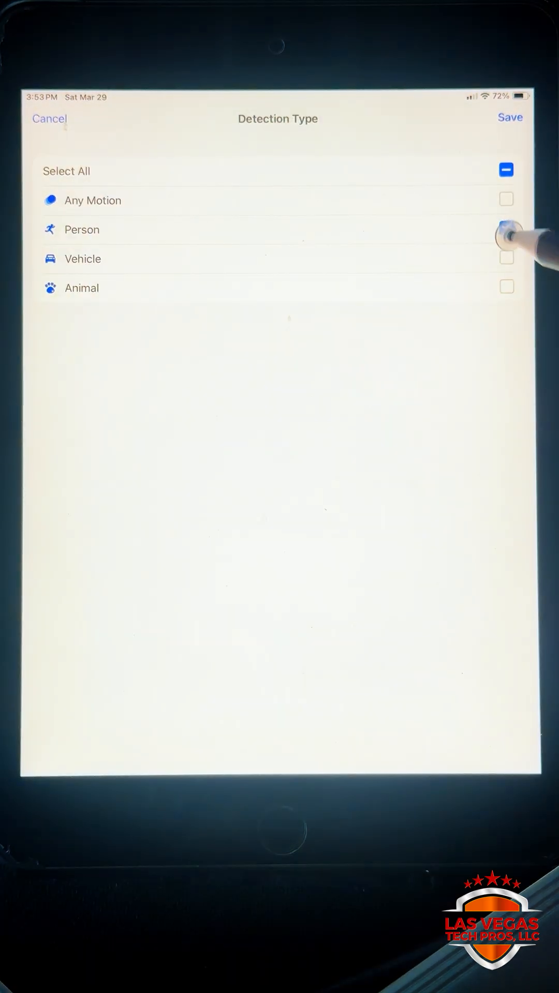
click(506, 227)
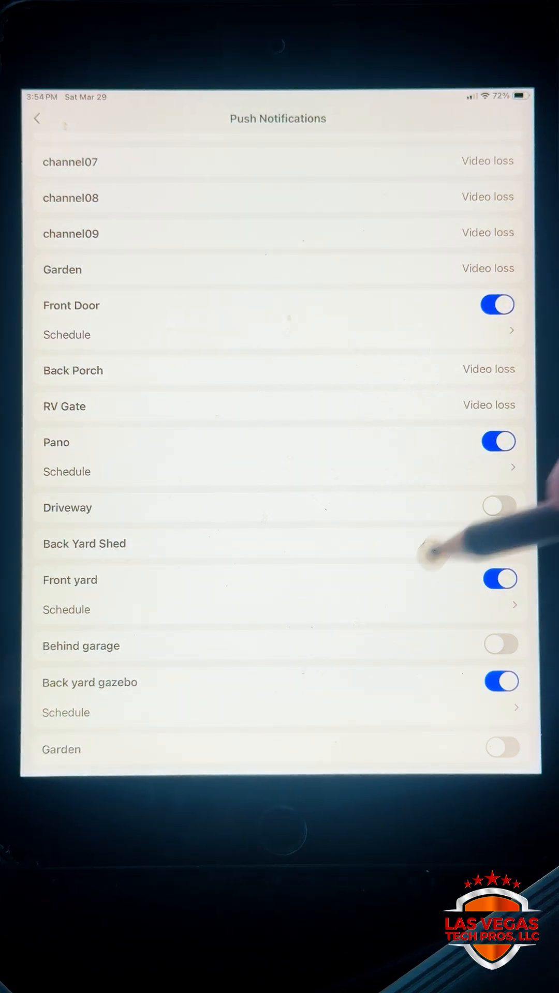
- Go back to the NVR Settings page, where Push Notifications now reads On
scroll(down, 3)
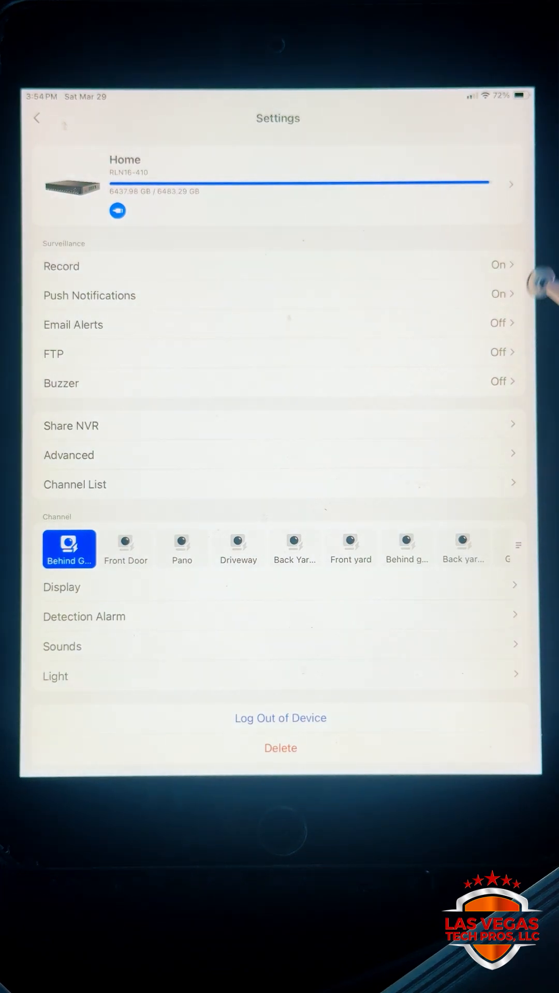
- Reopen the Front Door camera's schedule showing detection limited to person and vehicle
click(89, 294)
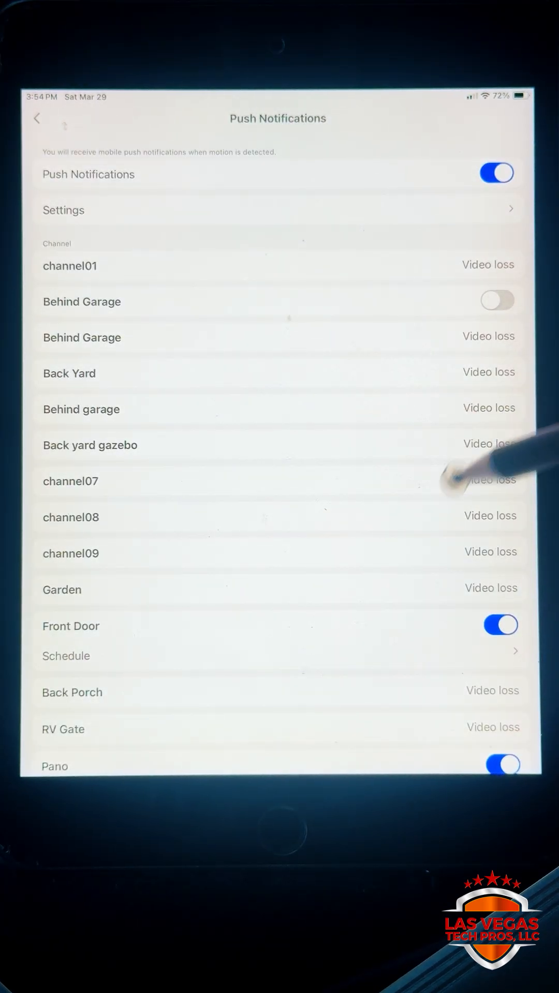
scroll(down, 3)
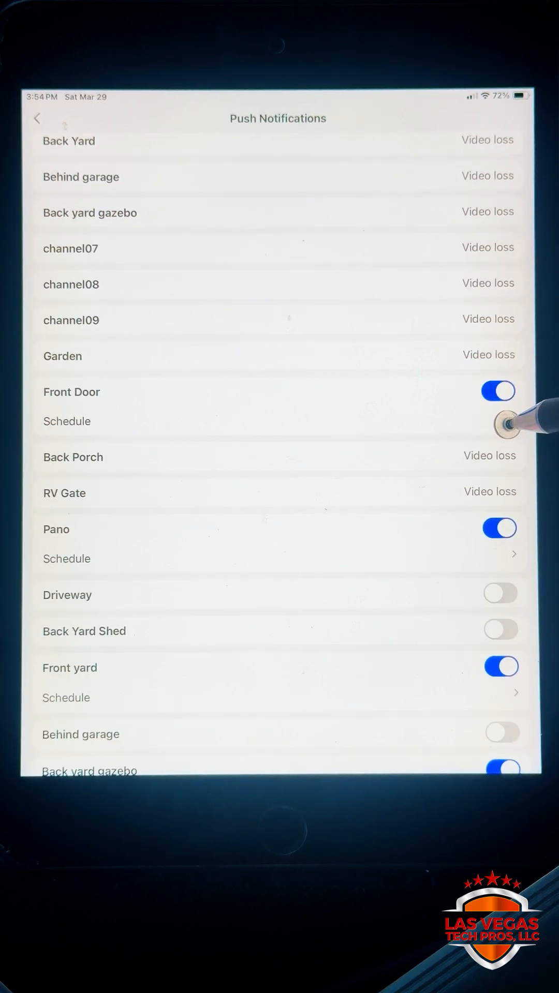
click(66, 421)
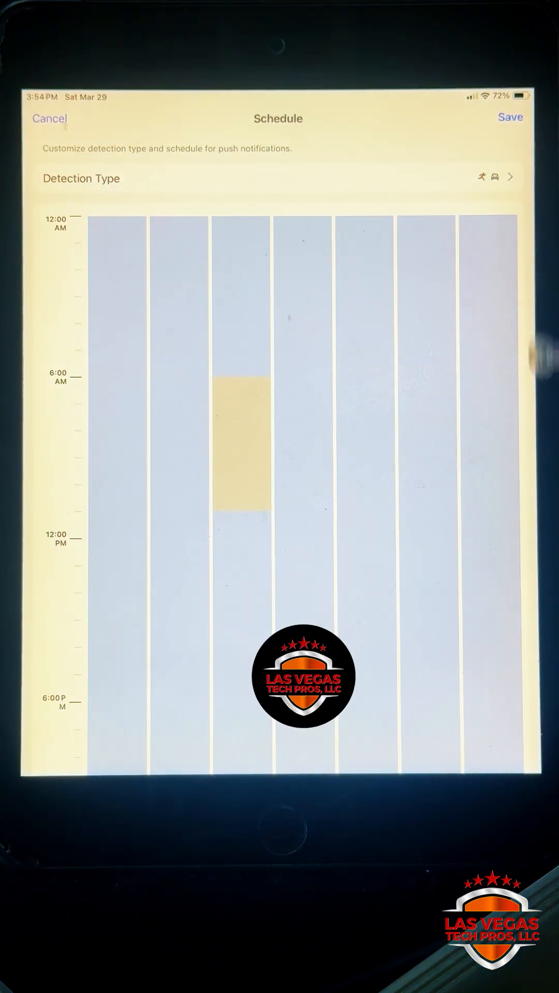